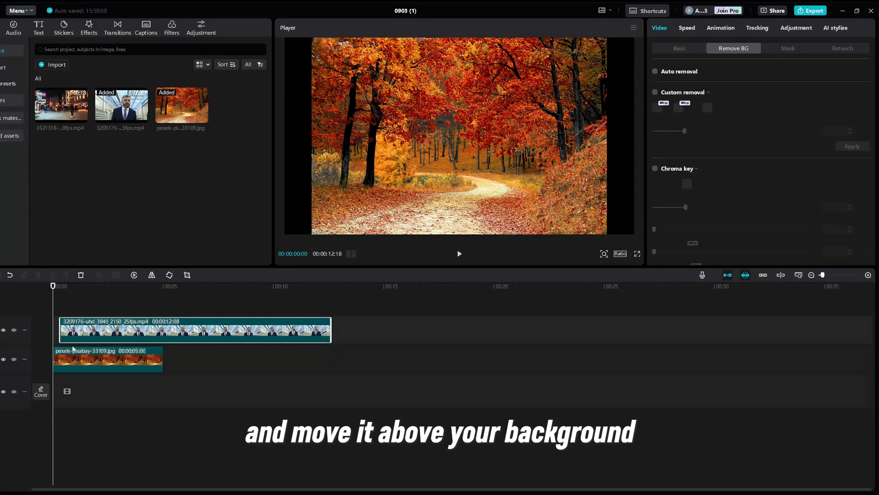
Step: Place the man's clip at the timeline start above the forest image and extend the image to 12 seconds
{"action": "left_click", "coordinate": [190, 330]}
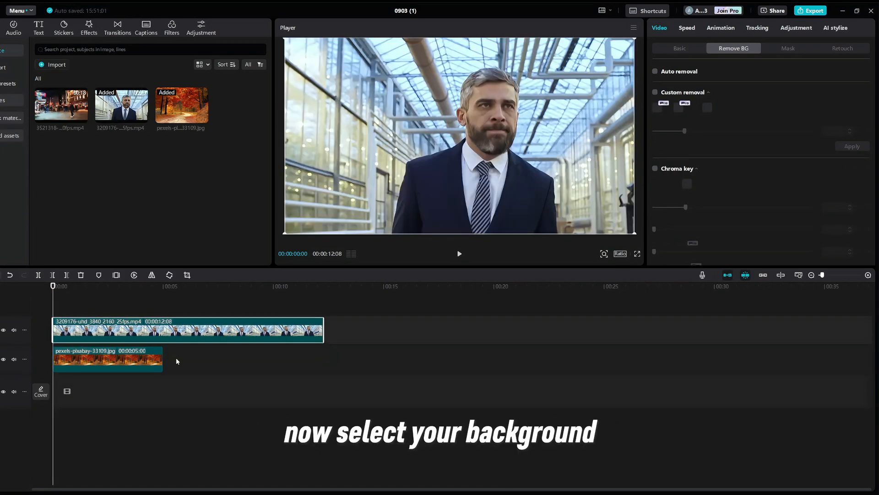
{"action": "left_click", "coordinate": [106, 359]}
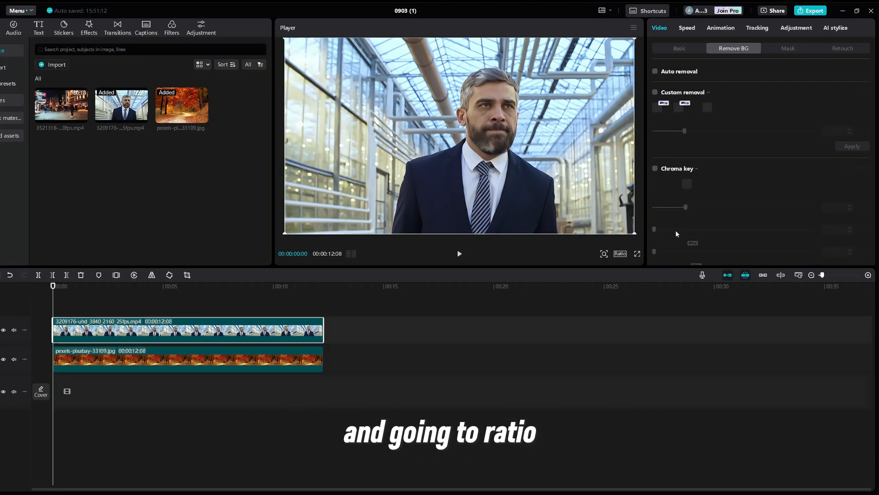
Step: Apply Auto removal from Remove BG to the man's video clip
{"action": "left_click", "coordinate": [679, 49]}
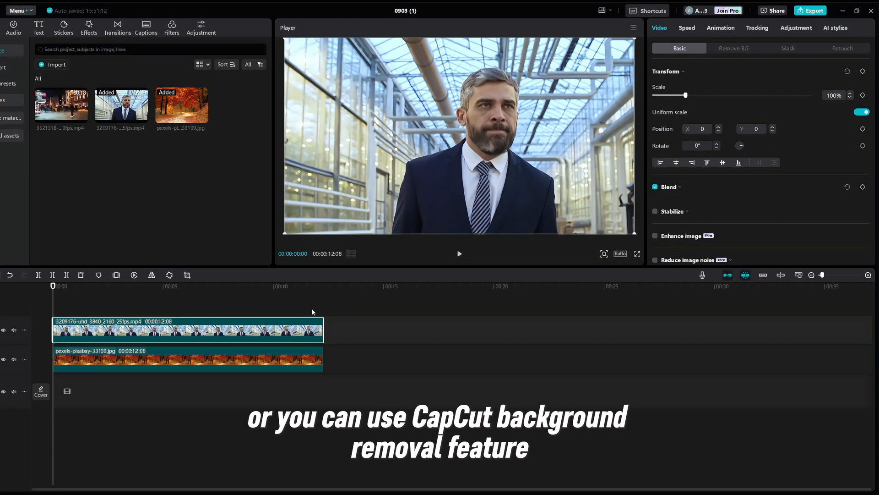
{"action": "mouse_move", "coordinate": [320, 310]}
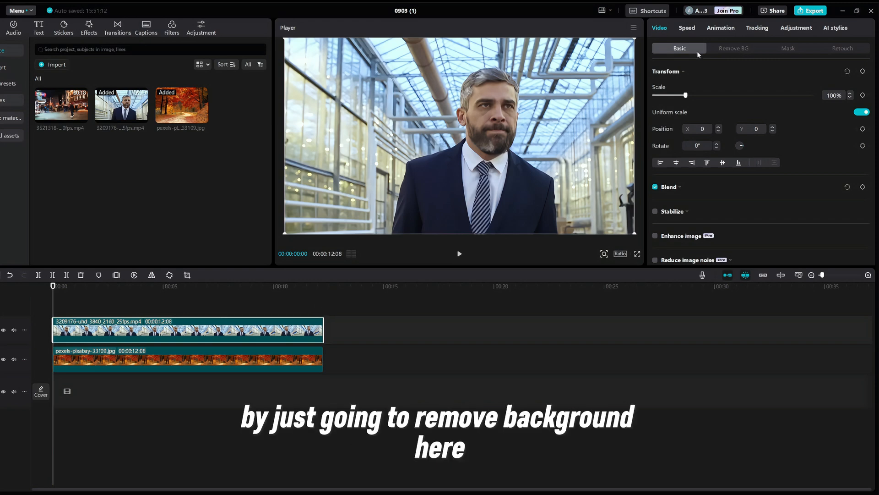
{"action": "left_click", "coordinate": [734, 48]}
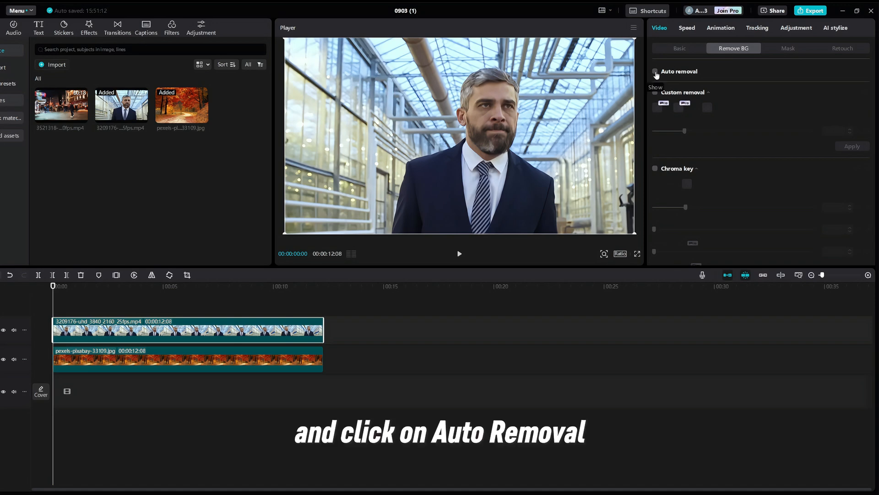
{"action": "left_click", "coordinate": [655, 72]}
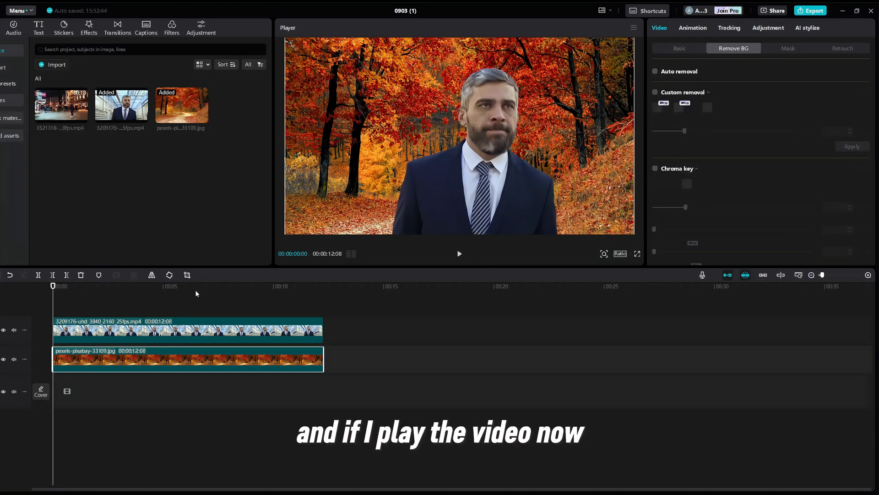
Step: Play the man-over-forest composite, then bring up the image's Animation presets
{"action": "left_click", "coordinate": [459, 254]}
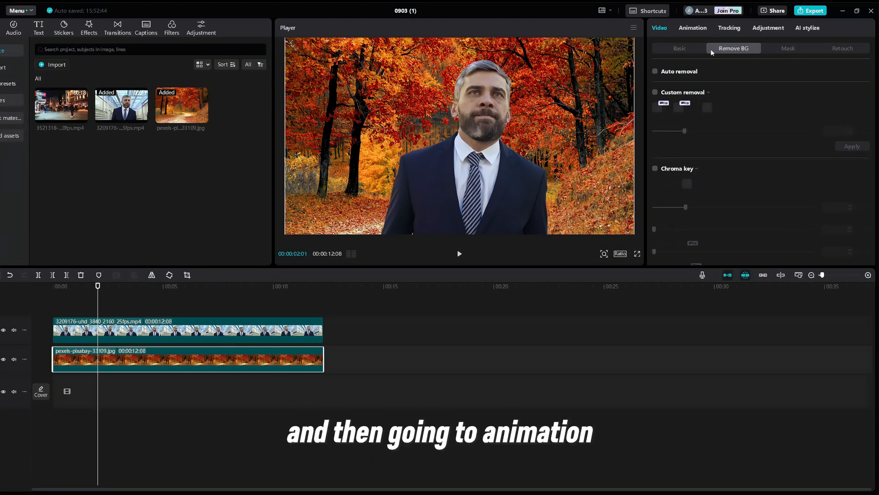
{"action": "left_click", "coordinate": [692, 27]}
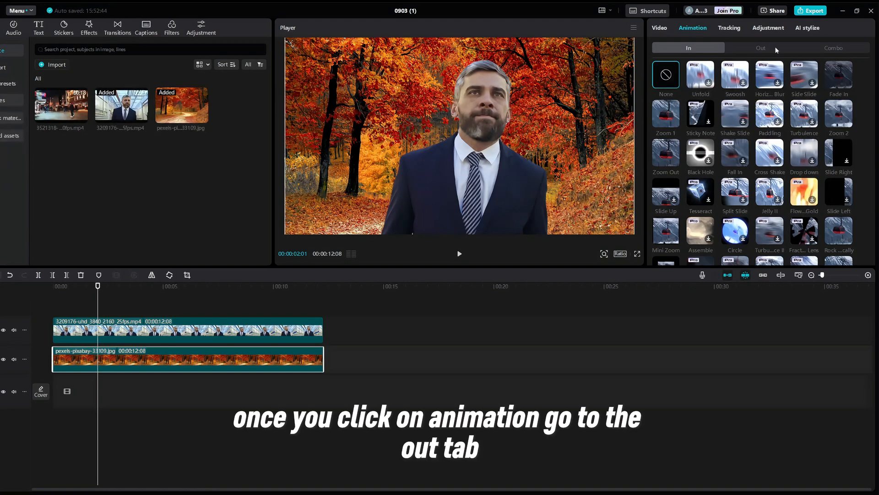
Step: Apply the Zoom In out-animation to the forest image, lasting 1.1 seconds
{"action": "left_click", "coordinate": [760, 47]}
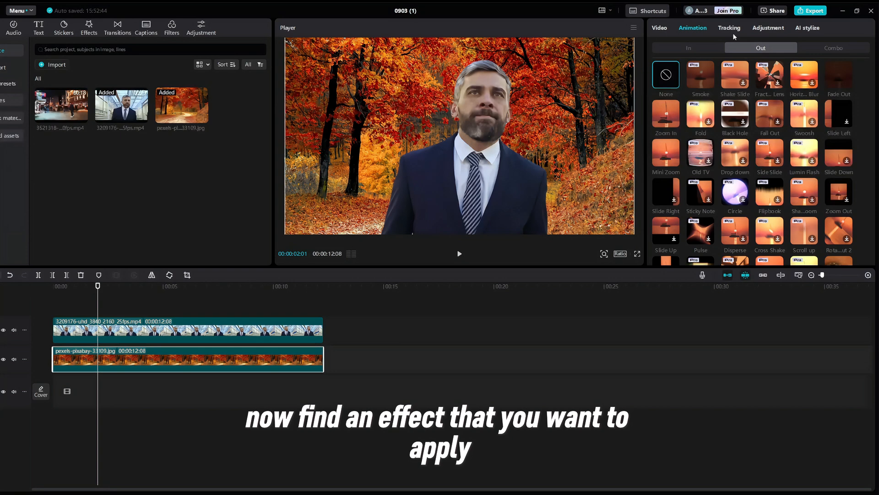
{"action": "mouse_move", "coordinate": [747, 41]}
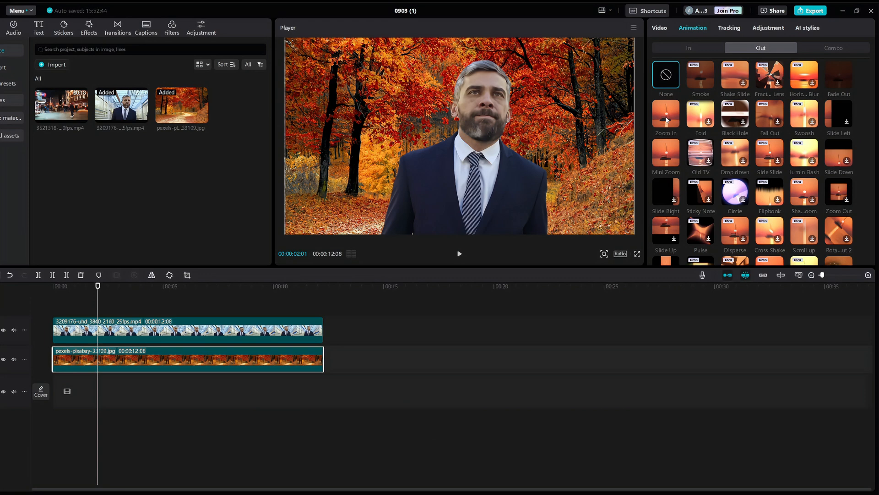
{"action": "left_click", "coordinate": [666, 115]}
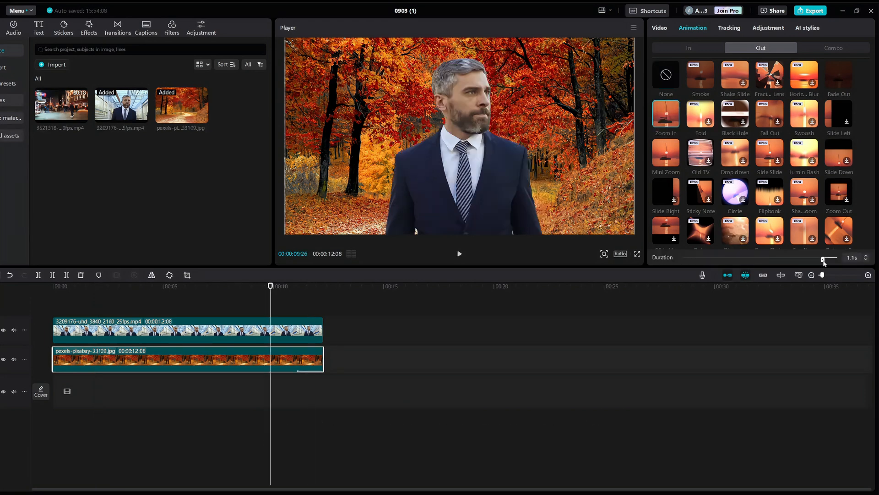